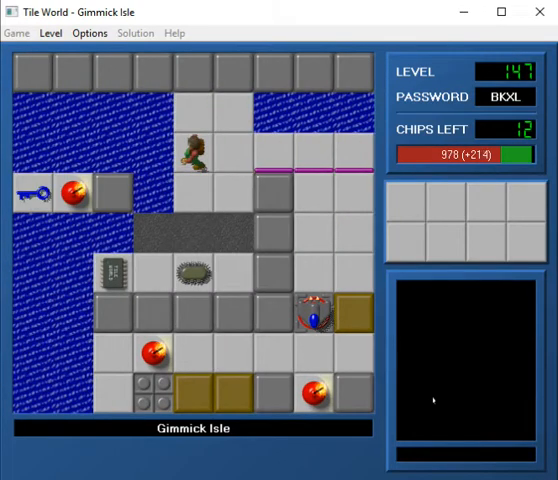
- Walk Chip north into Gimmick Isle's blue-walled area, 12 chips still left
key(Up)
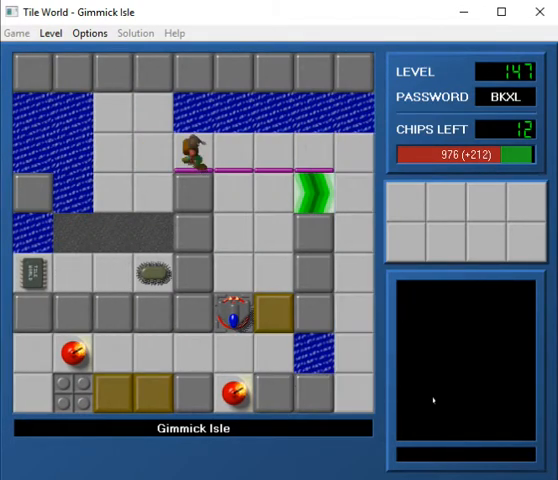
key(Down)
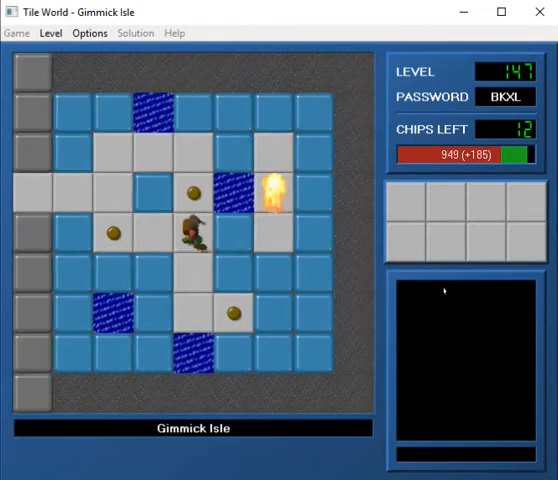
key(Down)
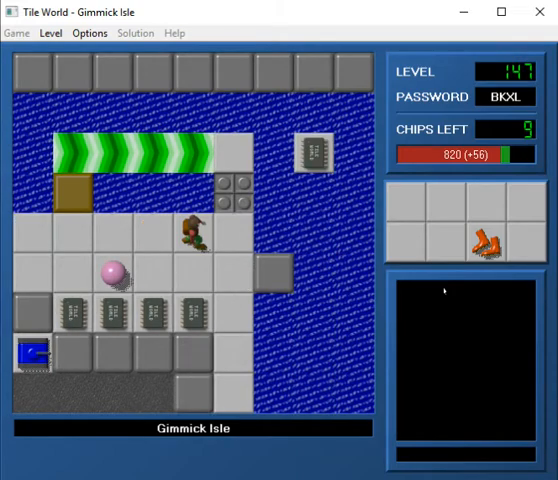
key(Down)
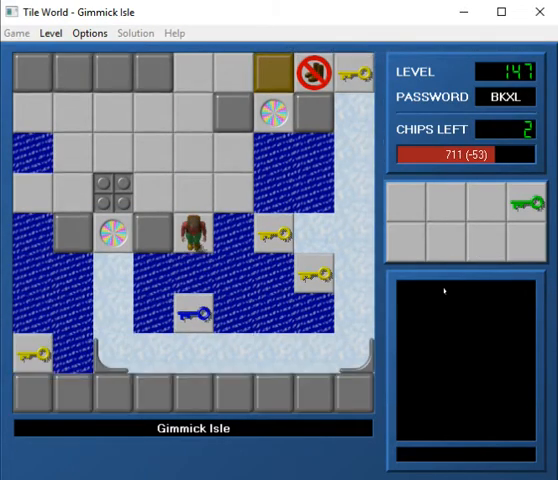
- Guide Chip past locked doors and ice to grab the yellow key, boots and final chips
key(Up)
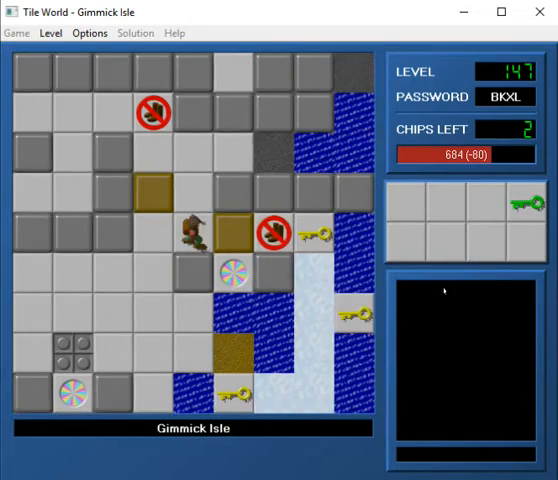
key(Up)
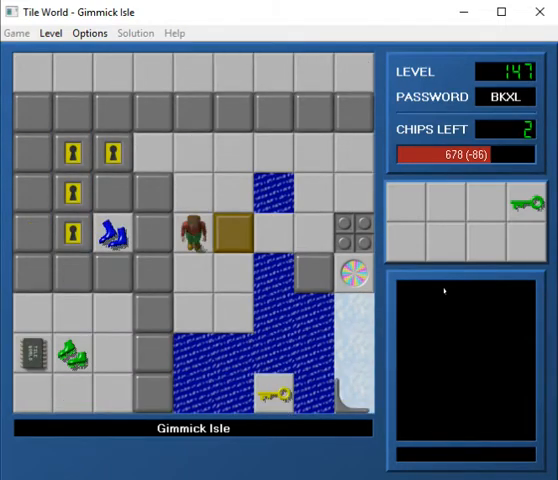
key(Up)
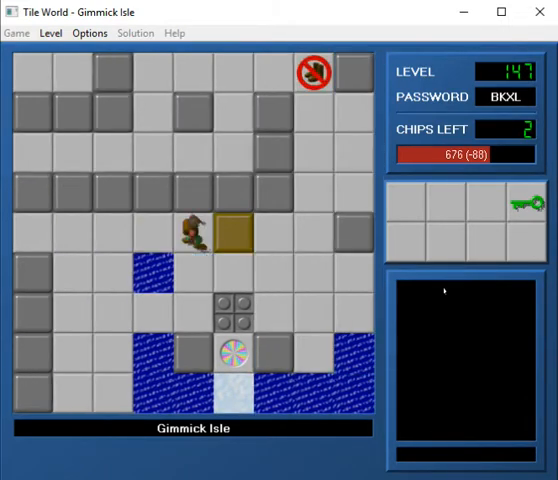
key(up)
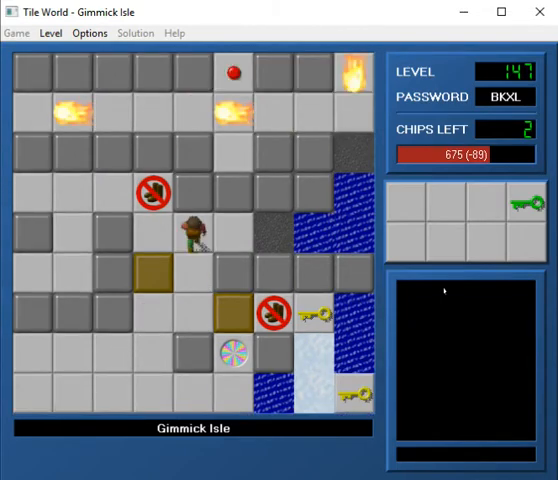
key(Down)
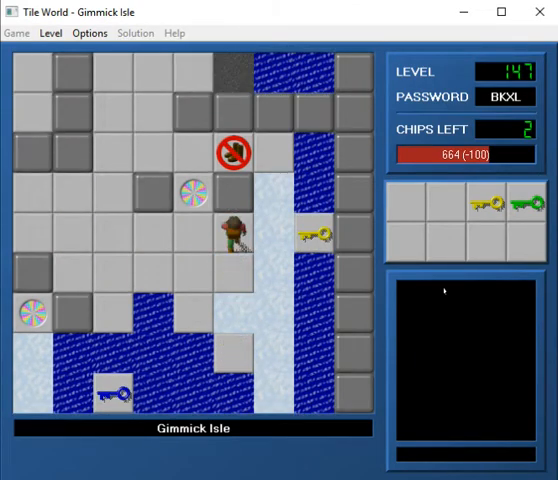
key(Up)
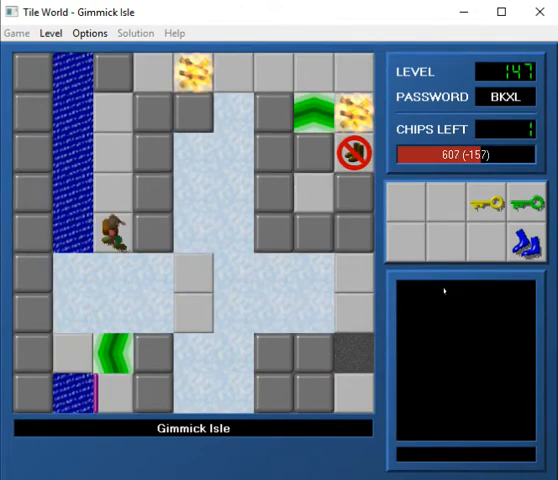
key(Down)
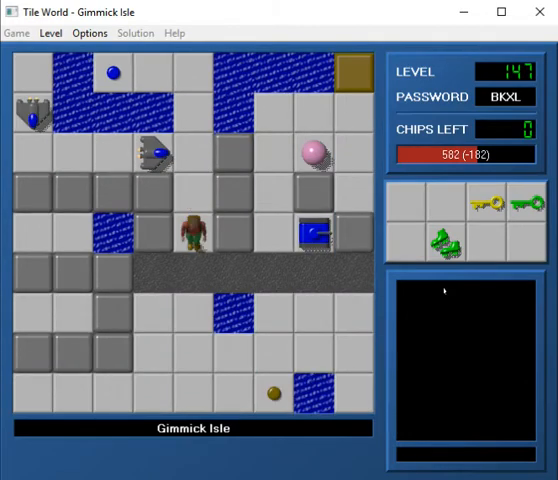
- Steer Chip past the gliders to Gimmick Isle's exit, scoring 81,140 for the level
key(Up)
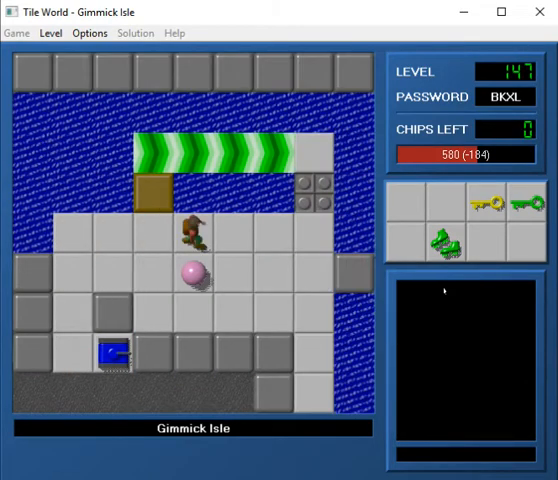
key(Up)
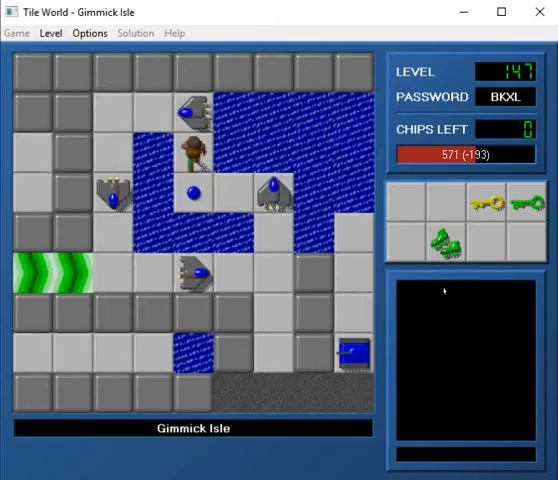
key(Down)
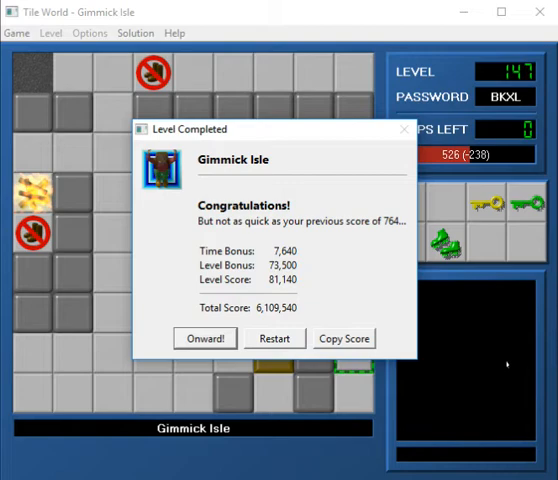
- Dismiss the Level Completed summary with Onward! to load level 148, Gravity Well
click(205, 338)
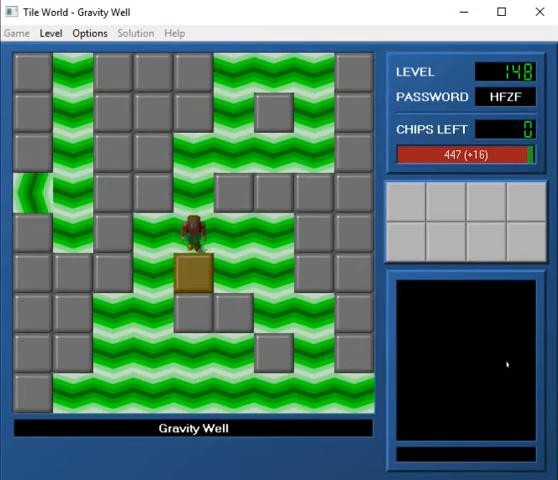
- Move Chip across Gravity Well's force floors, picking up the green key and boots
key(Up)
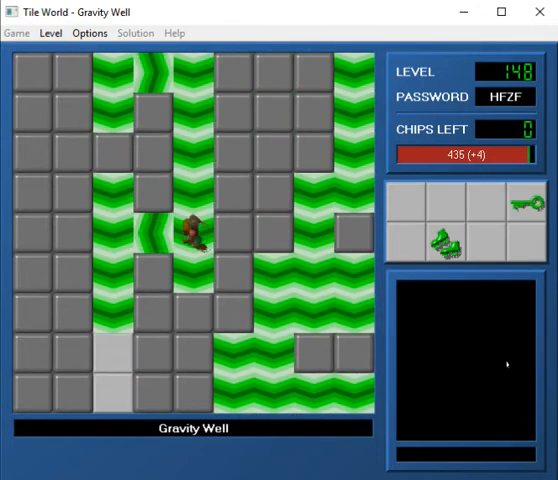
key(Left)
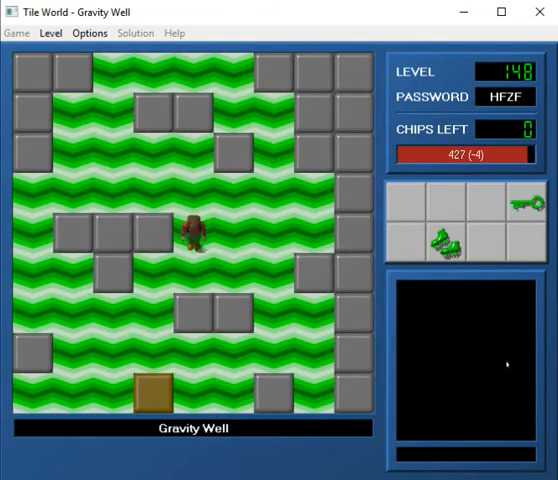
key(Up)
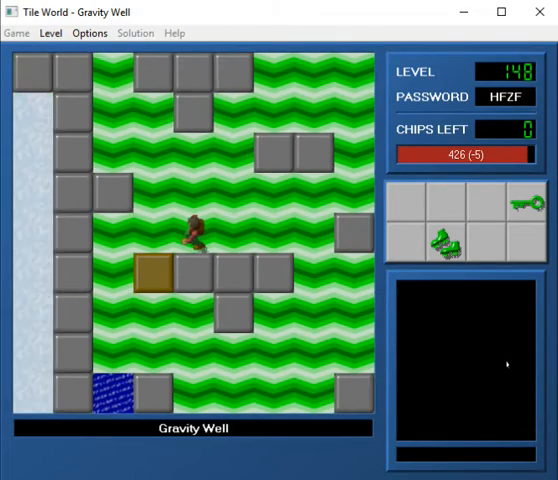
- Guide Chip over force floors and ice above the green doors, collecting every chip
key(Down)
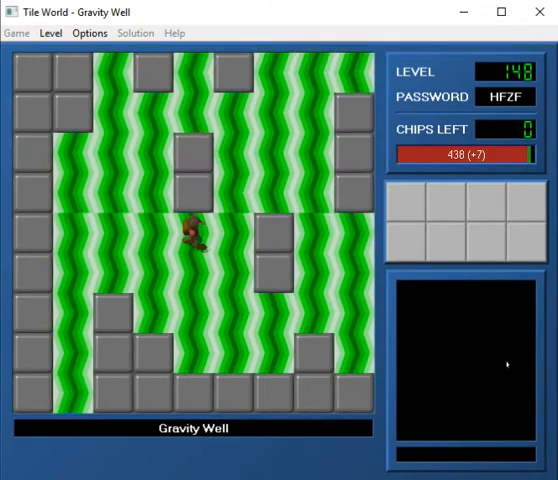
key(Right)
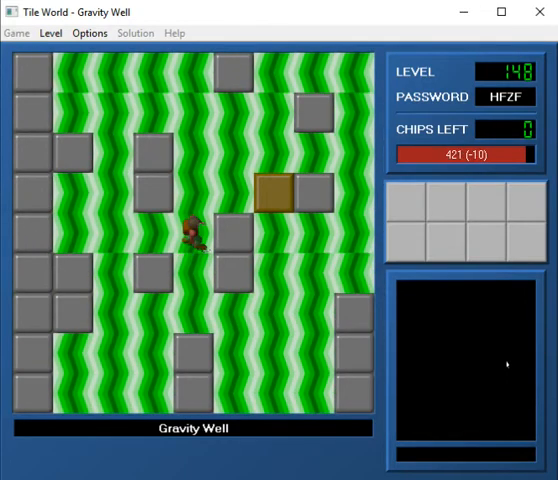
key(Up)
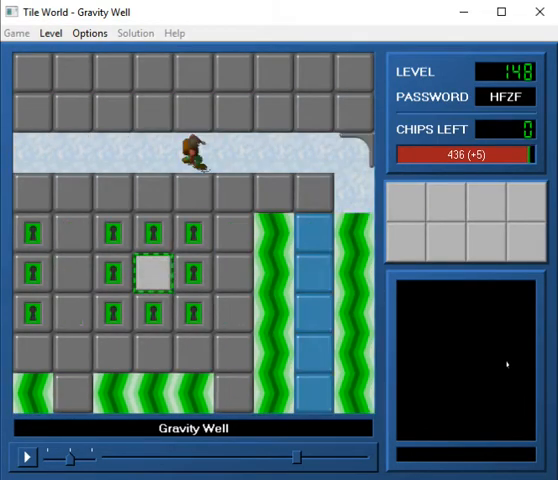
- Let the Gravity Well replay finish with "Alright!", then continue to level 149
key(Down)
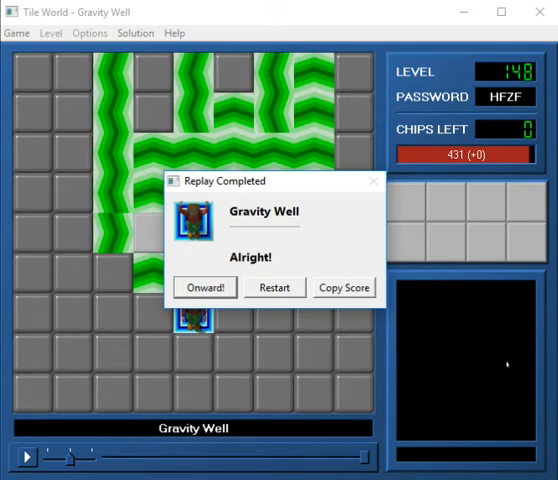
click(204, 287)
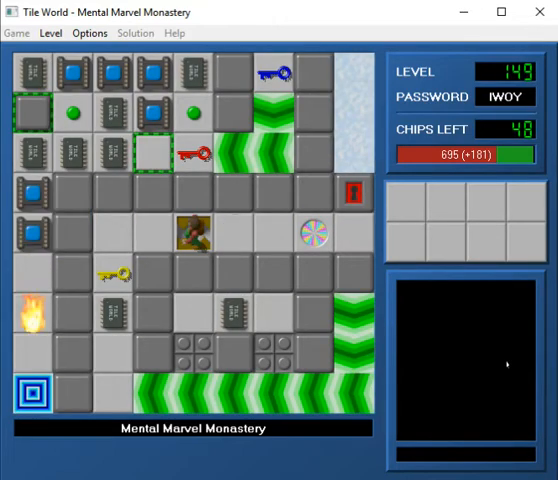
- Move Chip through Mental Marvel Monastery, collecting chips and the yellow key
key(Up)
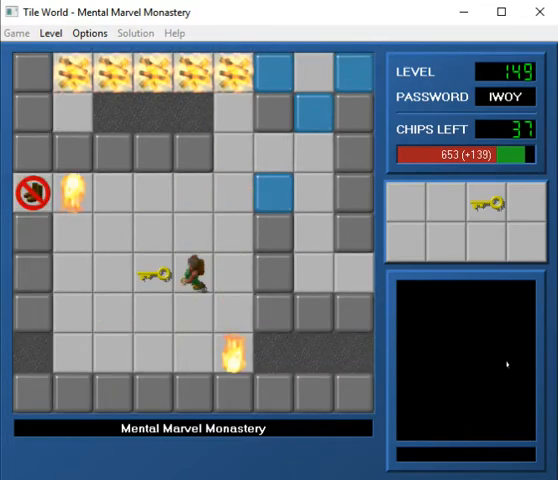
key(Down)
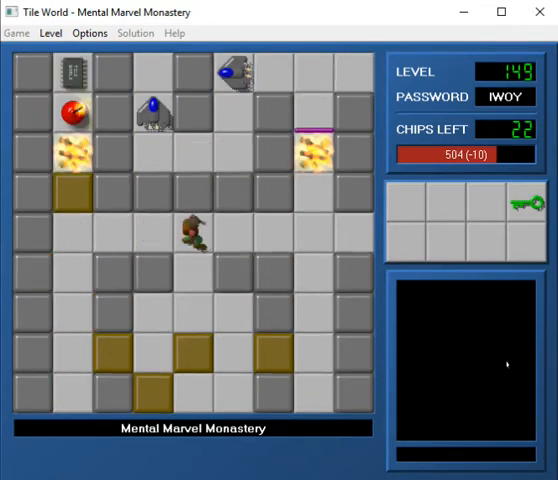
- Move Chip onward to gather the monastery's remaining chips and boots
key(Up)
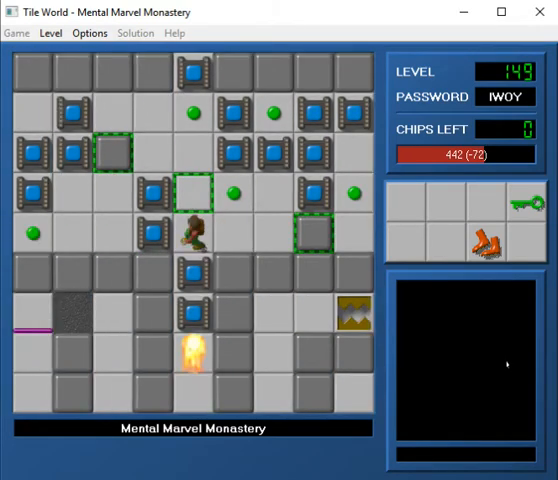
- Steer Chip to the monastery exit, earning a level score of 79,640
key(Up)
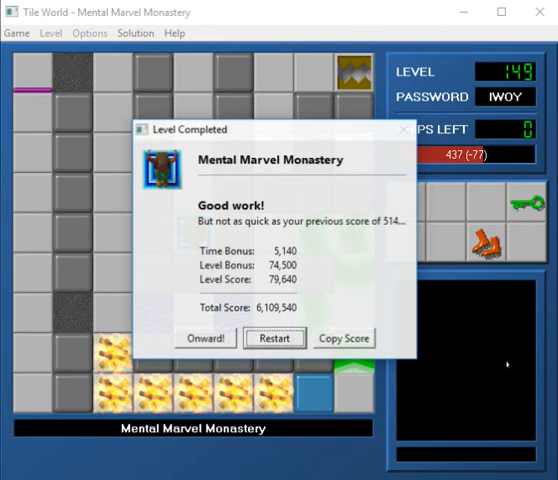
click(207, 338)
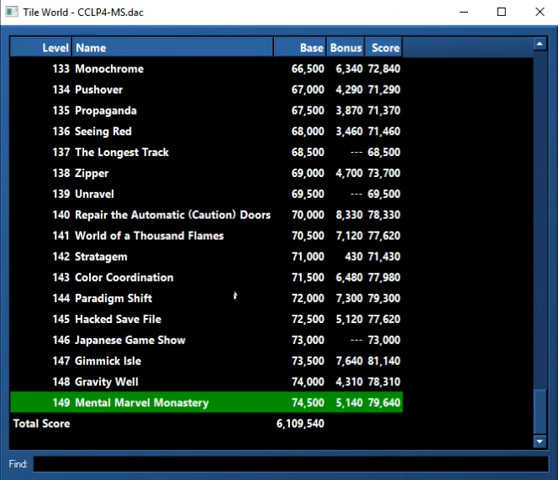
- Scroll the CCLP4-MS score list up to levels 37 Tropical Hibiscus through 55 If I Ran the Zoo
scroll(up, 3)
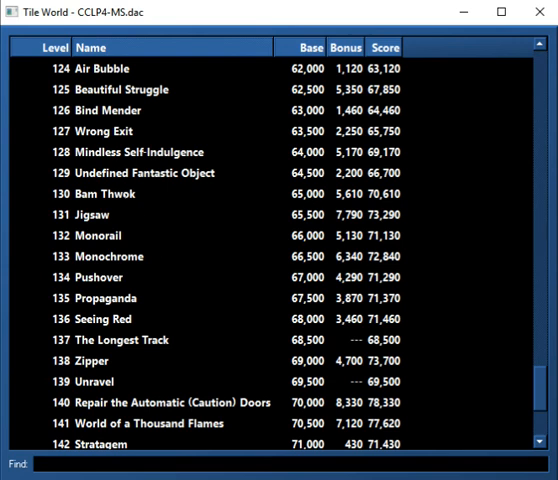
scroll(up, 3)
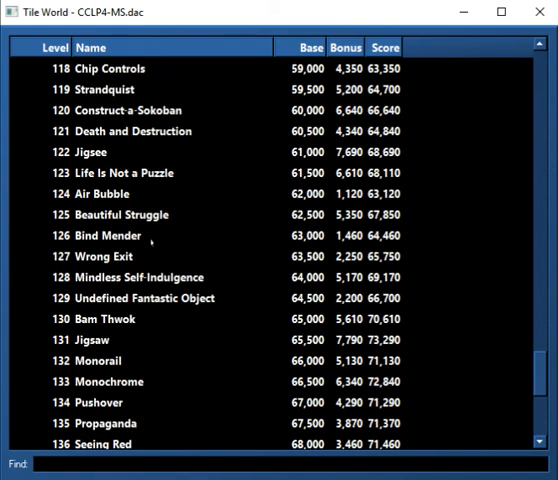
scroll(up, 3)
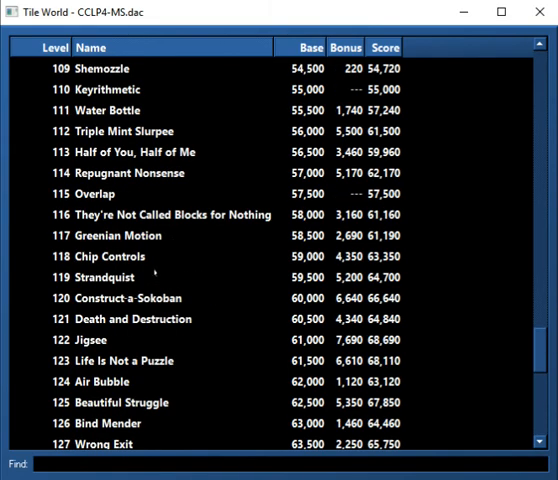
mouse_move(140, 262)
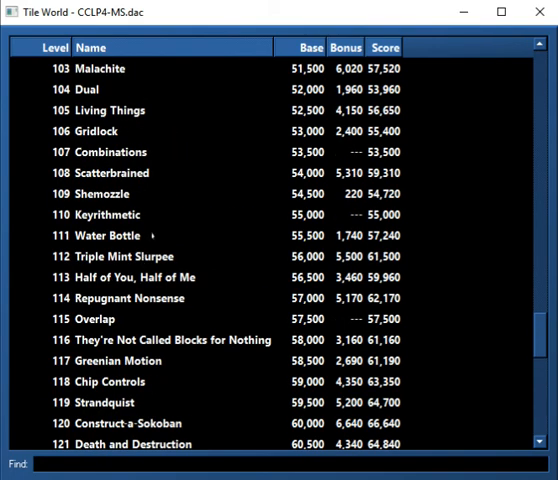
scroll(up, 3)
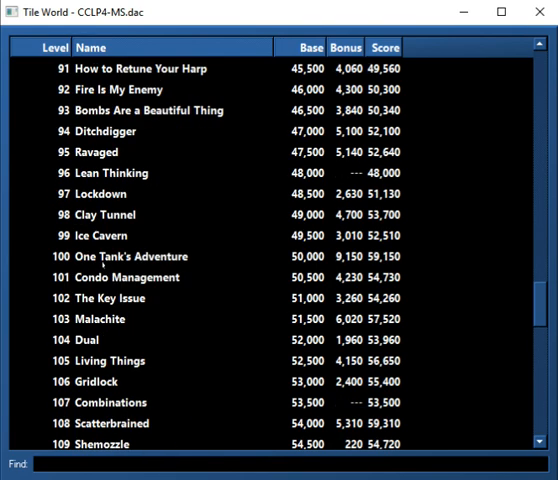
scroll(up, 3)
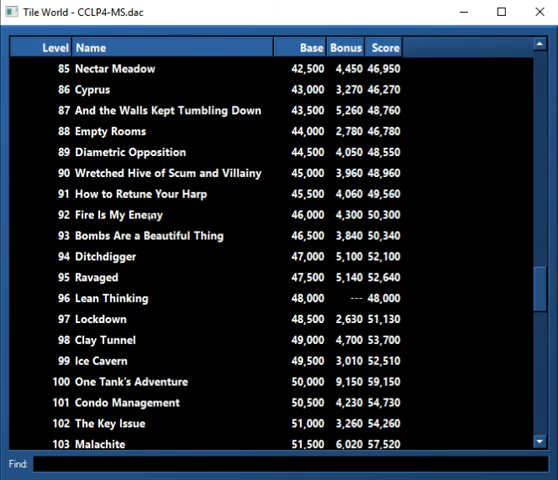
scroll(up, 3)
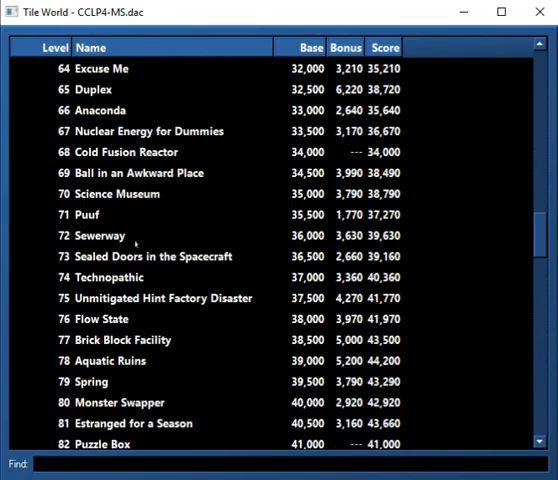
scroll(down, 3)
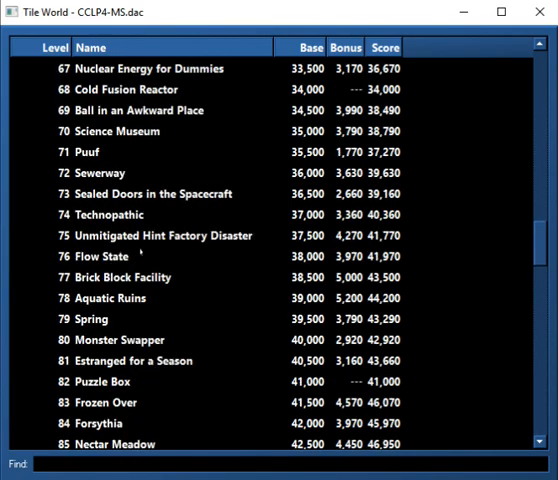
scroll(up, 3)
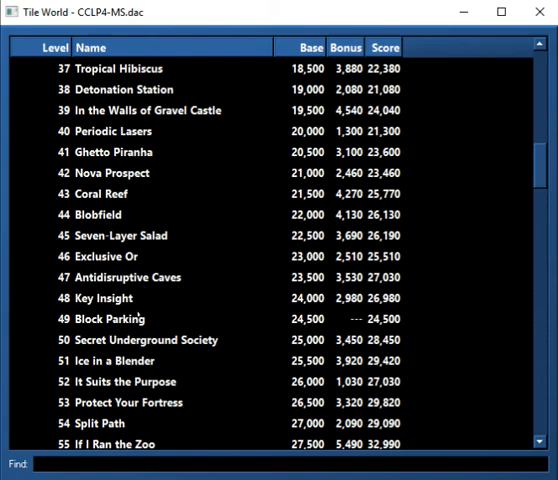
- Scroll up to the top, showing levels 1 Molecule through 19 Conservation of Keys
scroll(up, 3)
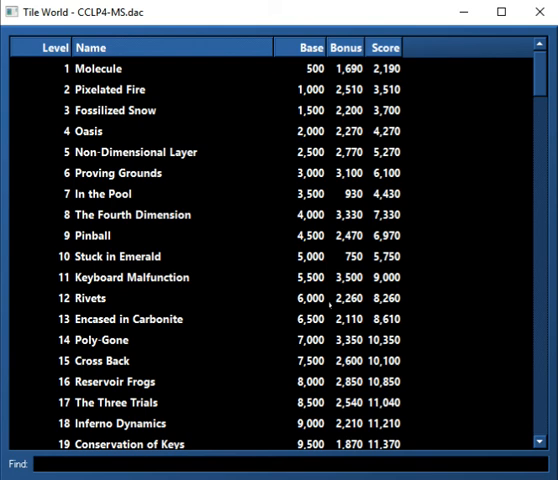
mouse_move(332, 305)
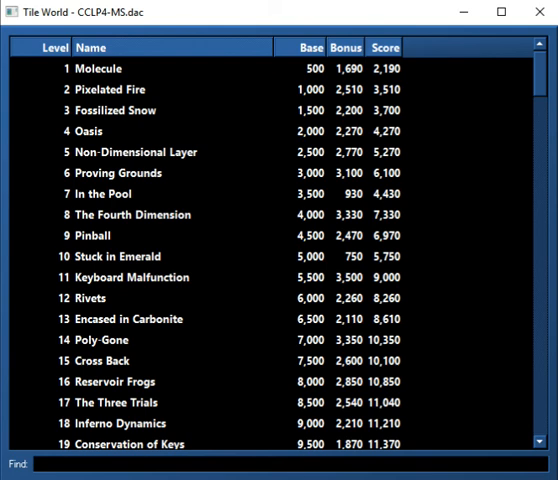